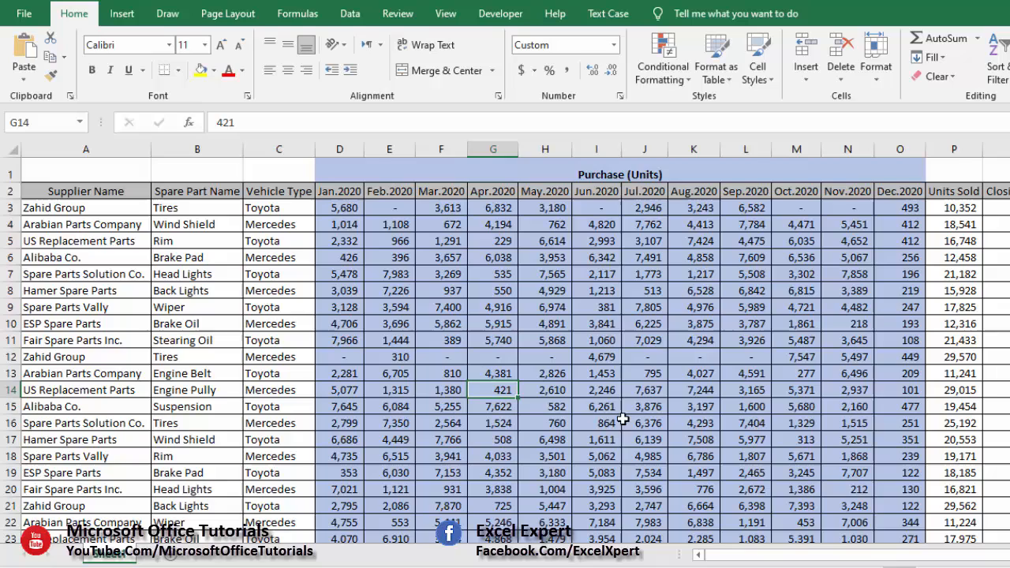
- From the Supplier Name header, toggle filter dropdowns onto the table headers with Ctrl+Shift+L
left_click(645, 356)
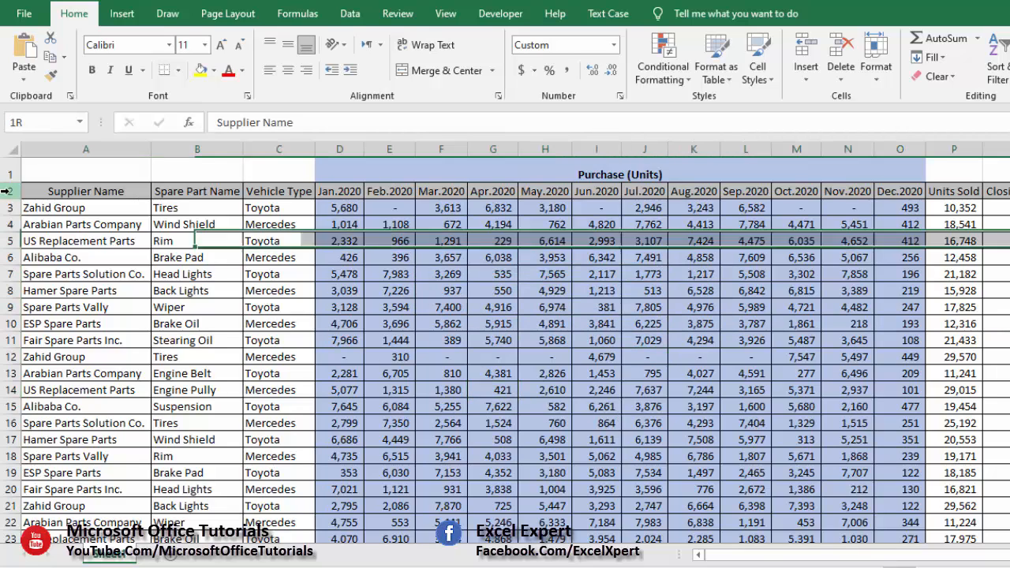
left_click(597, 306)
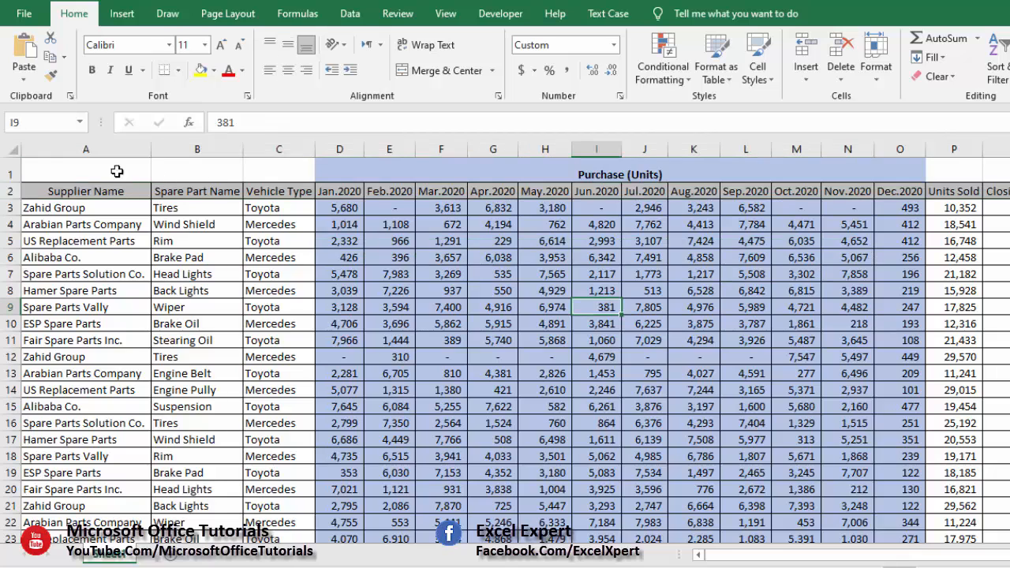
left_click(85, 191)
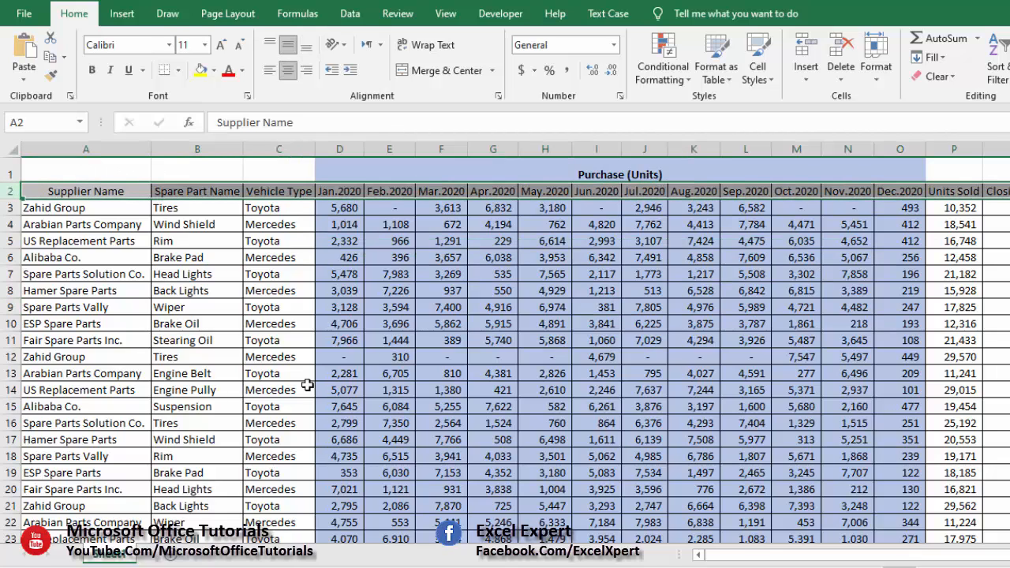
key("ctrl+shift+l")
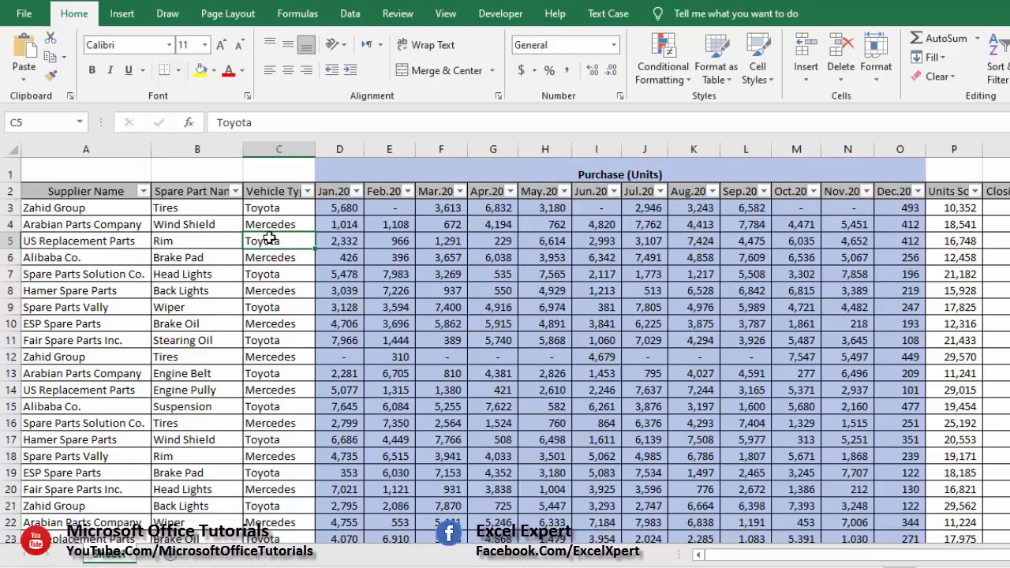
- Re-toggle the filters from inside the table so dropdowns show on every header, ending on Vehicle Type
left_click(195, 256)
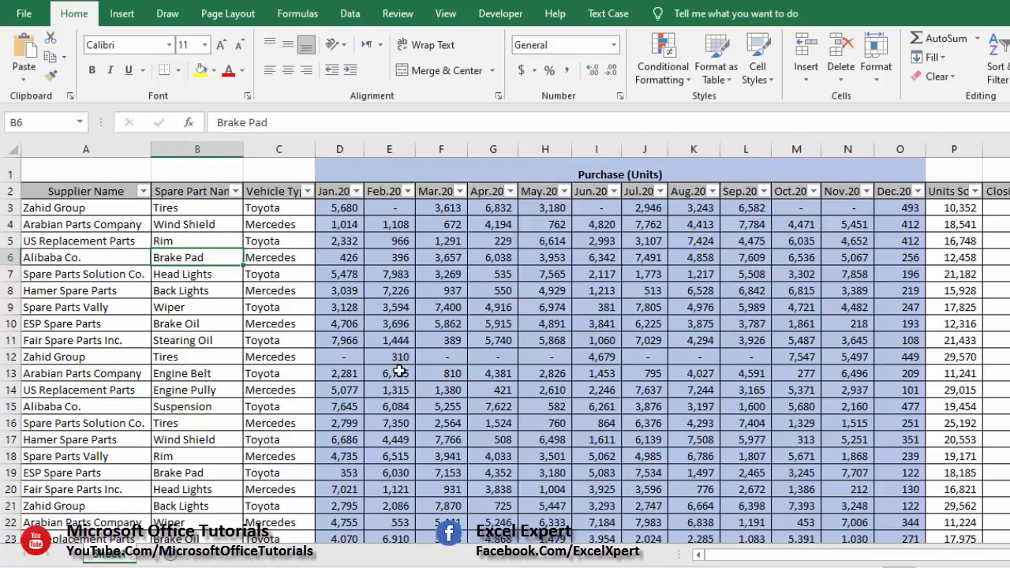
key("ctrl+shift+l")
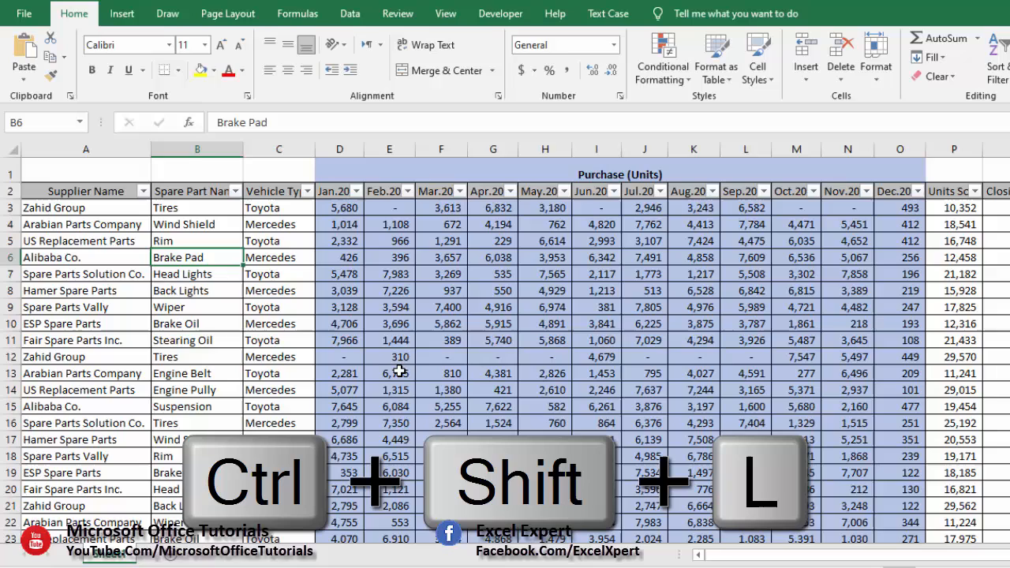
key("ctrl+shift+l")
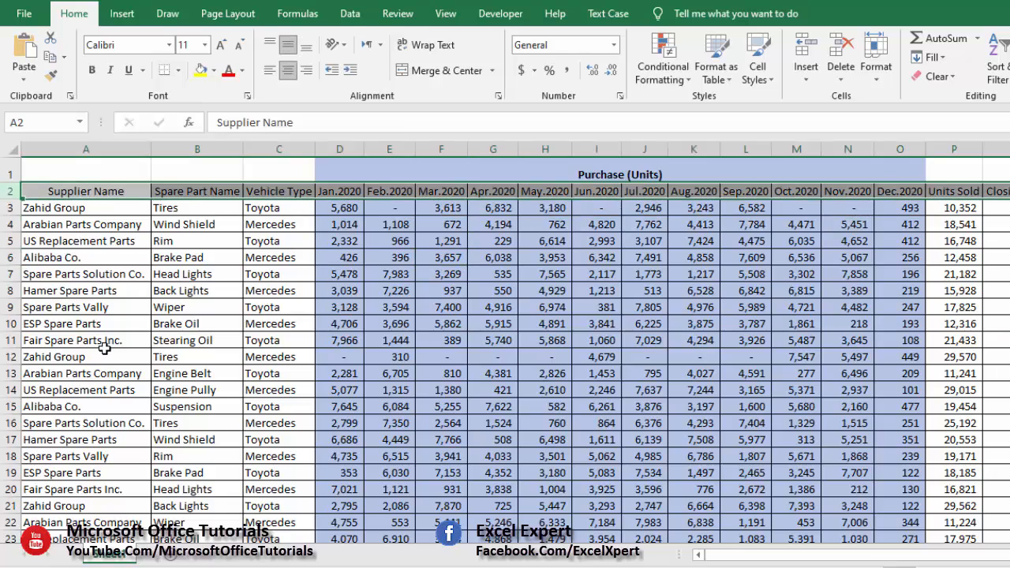
left_click(197, 275)
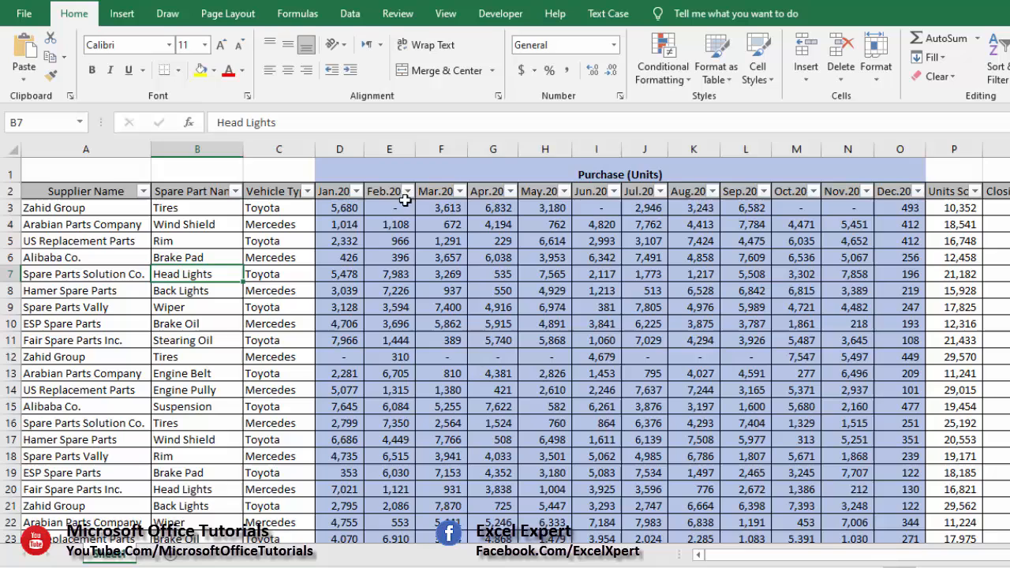
left_click(492, 240)
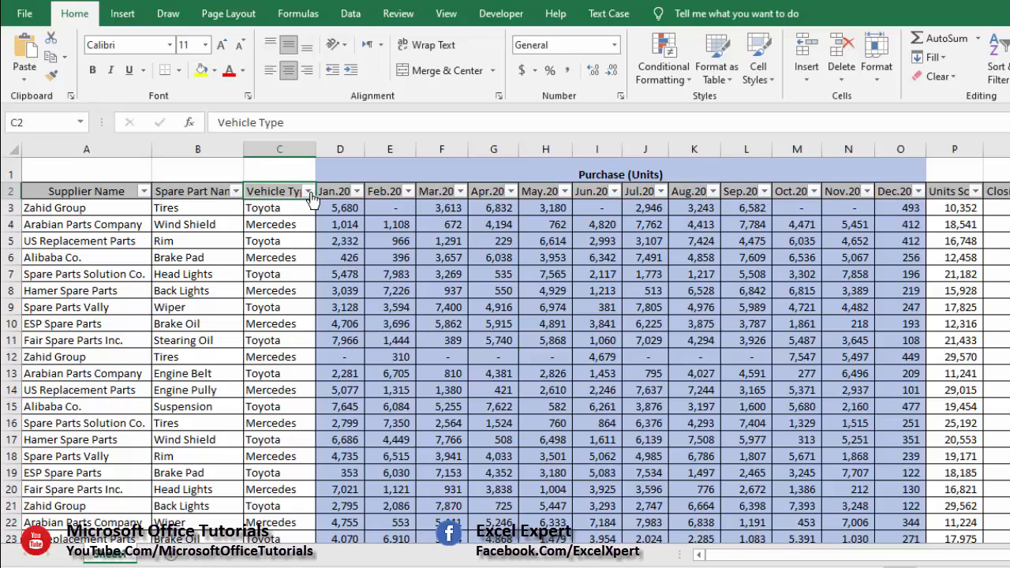
mouse_move(366, 282)
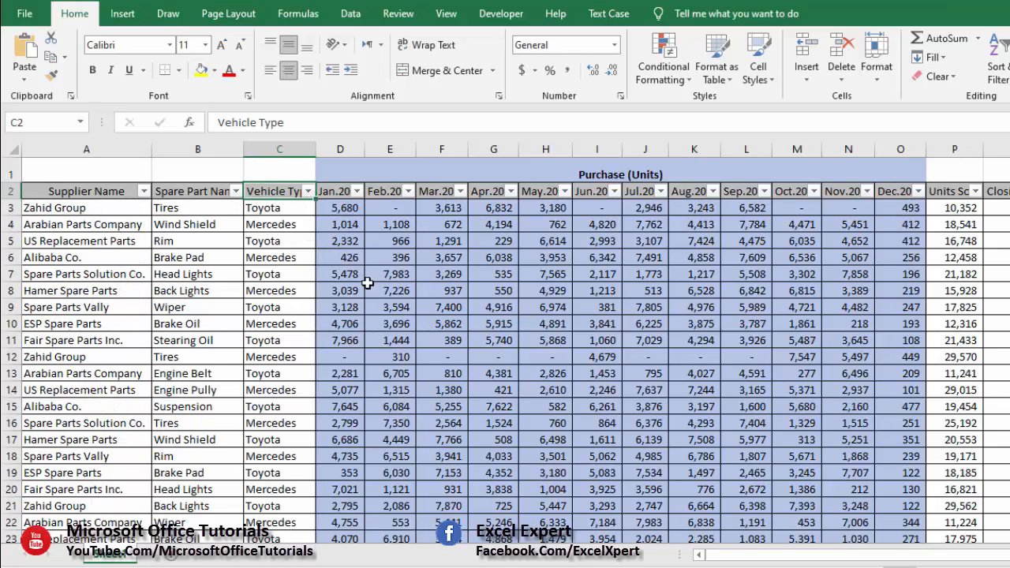
key("alt+down")
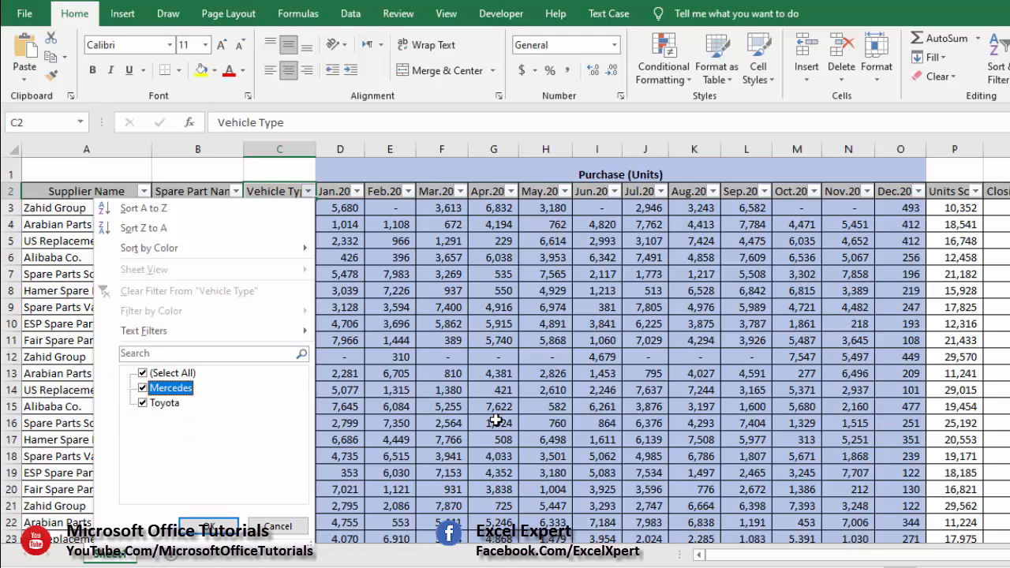
key("space")
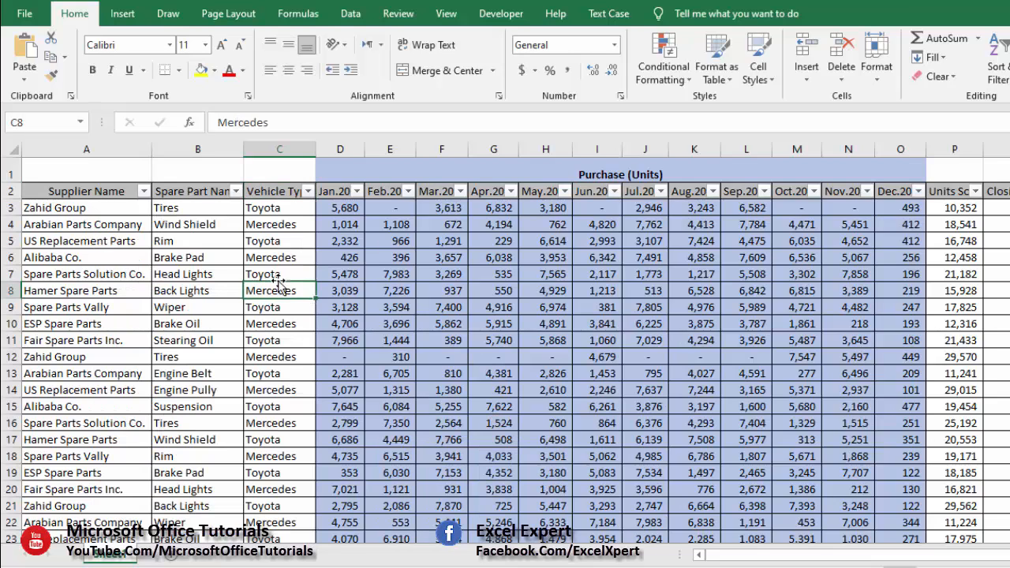
left_click(87, 208)
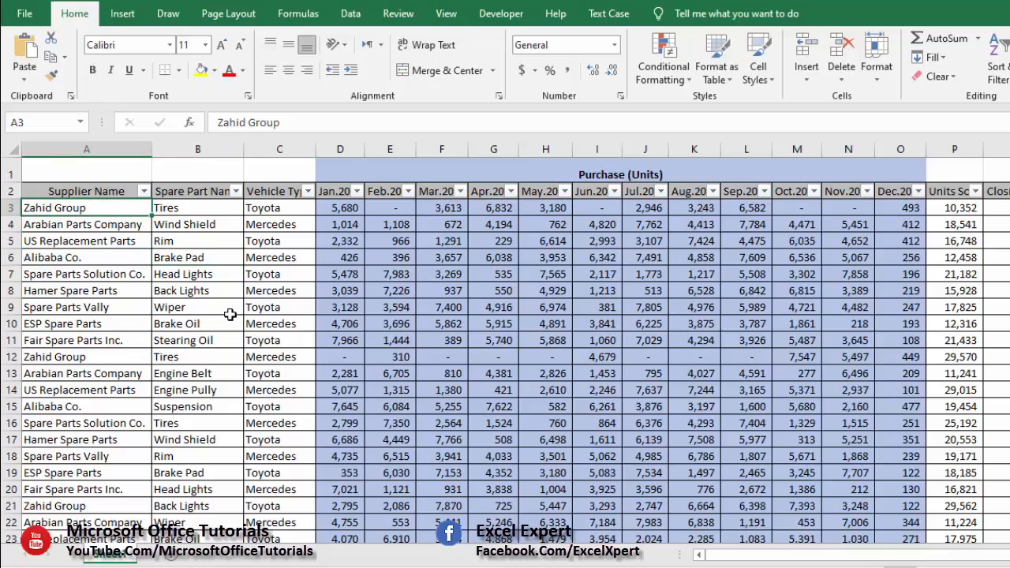
scroll("down", 3)
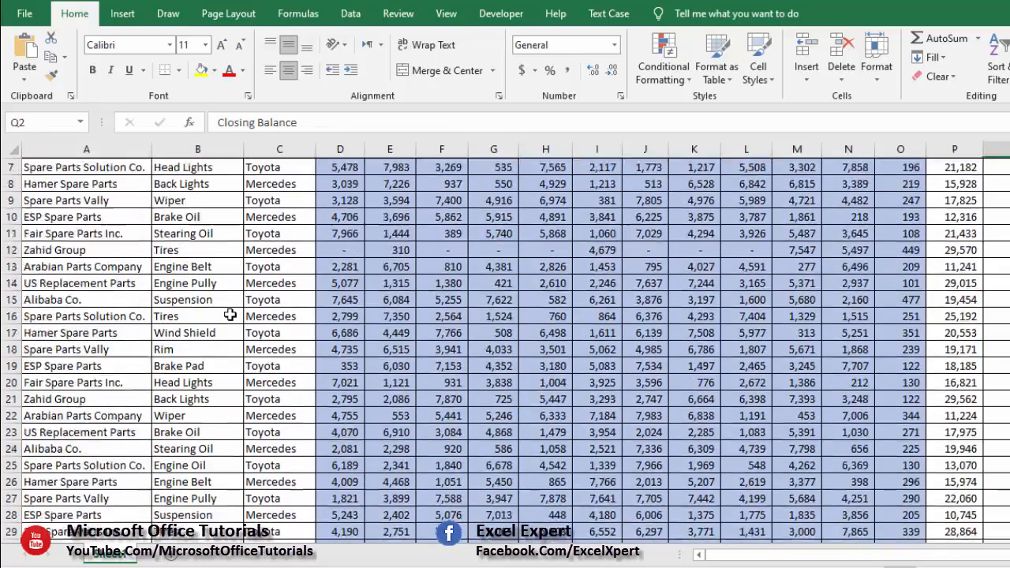
key("ctrl+Down")
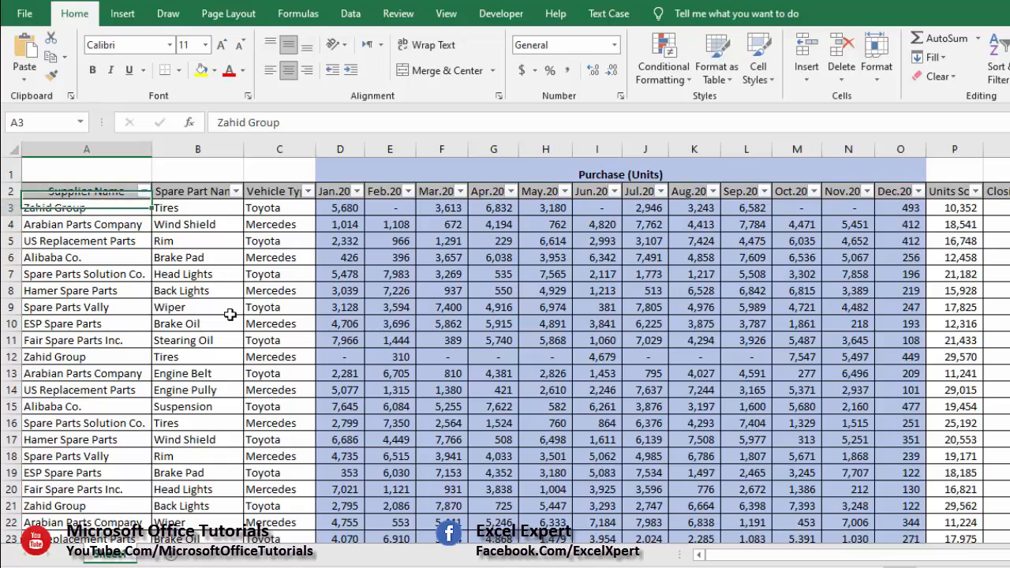
left_click(85, 224)
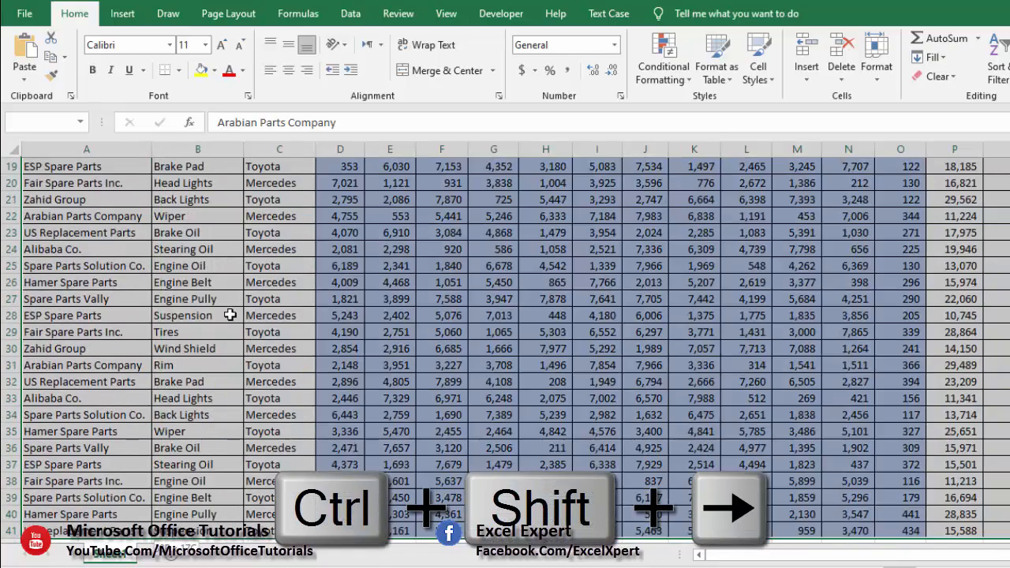
key("ctrl+shift+up")
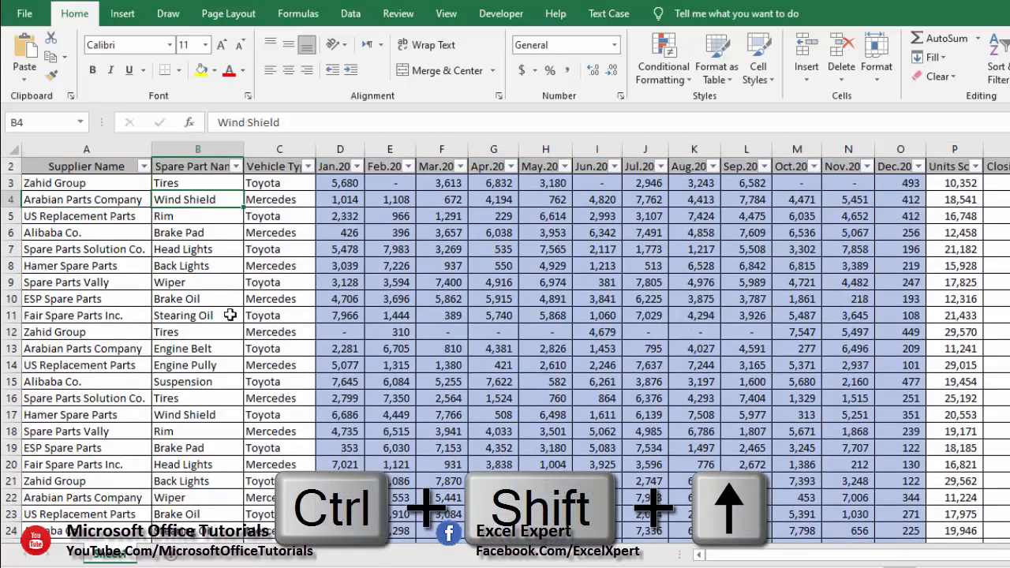
key("ctrl+shift+up")
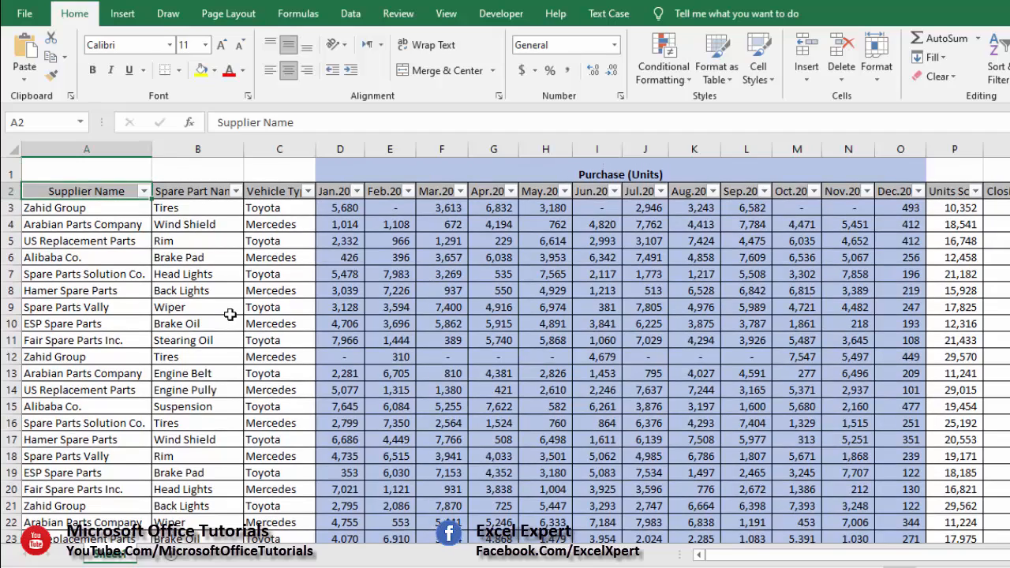
left_click(63, 324)
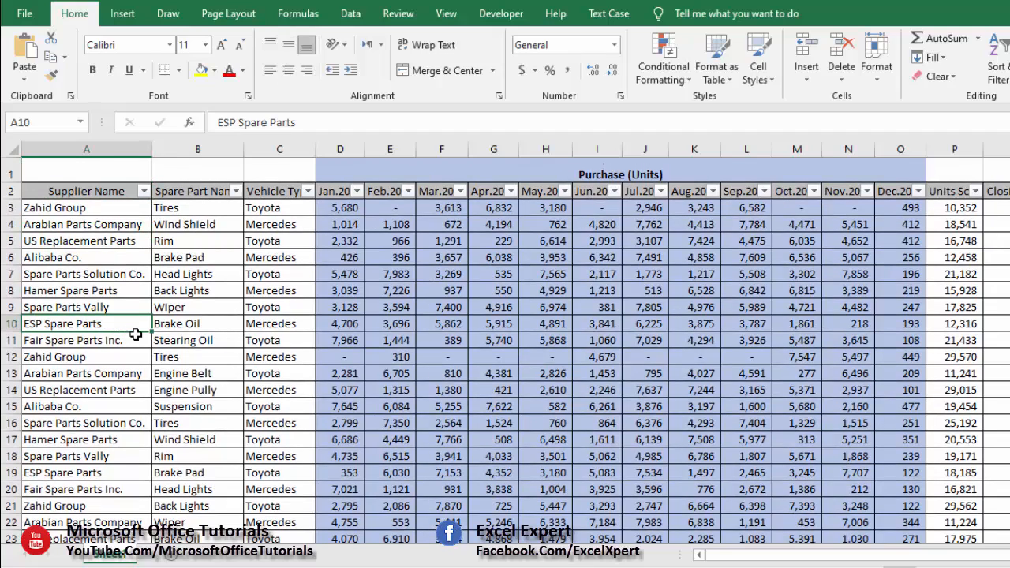
key("ctrl+a")
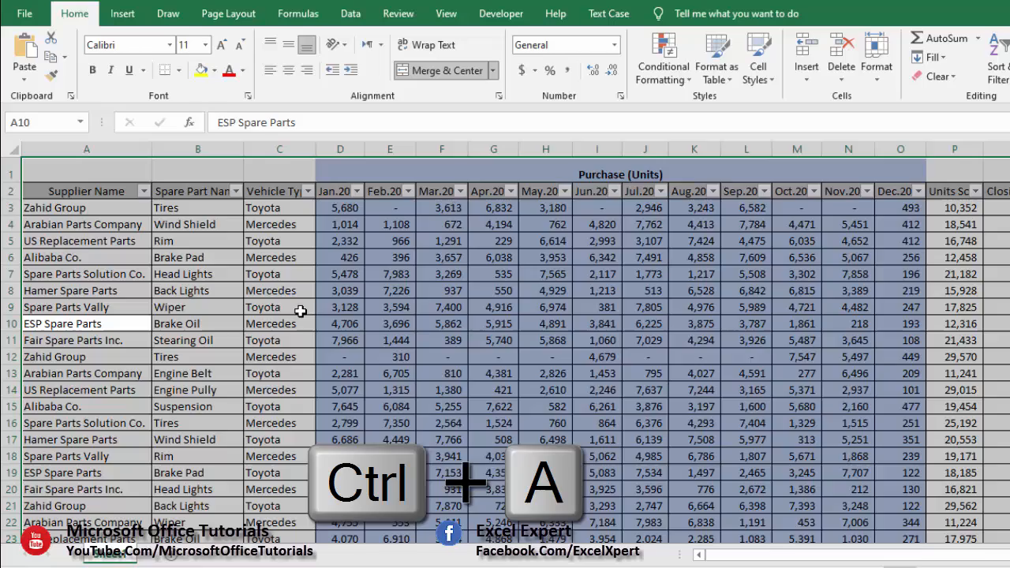
left_click(280, 275)
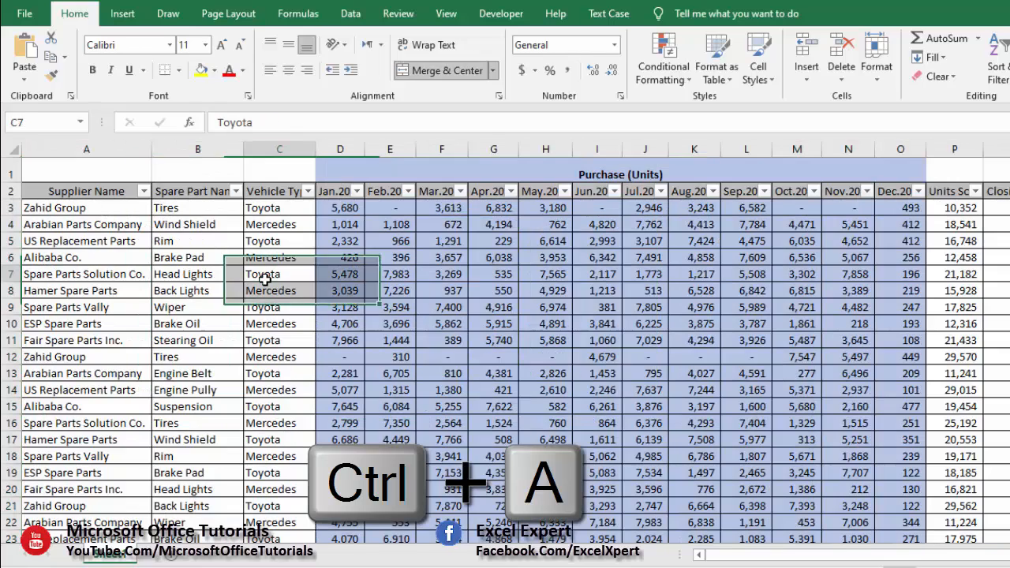